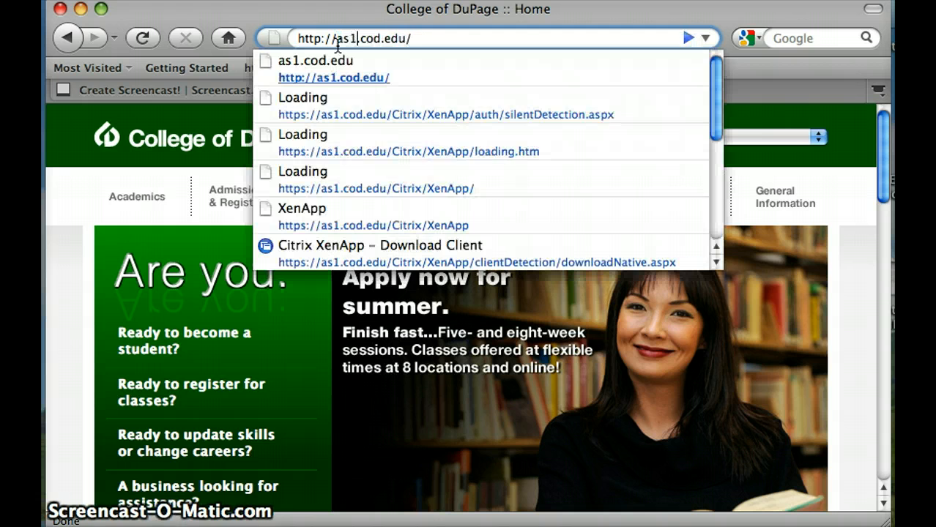
Step: Go to as1.cod.edu and enter the user name and password in the Citrix logon form
left_click(445, 105)
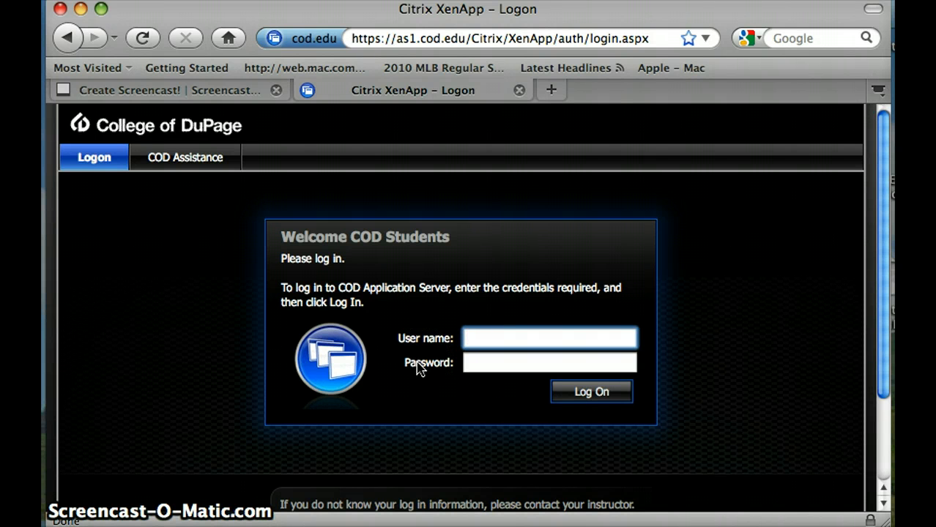
type("ctx-minitab")
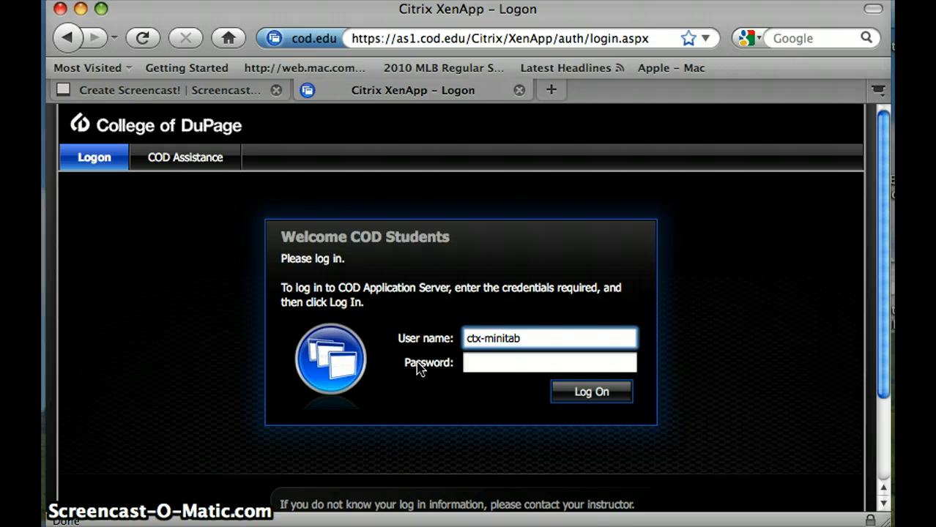
type("••••")
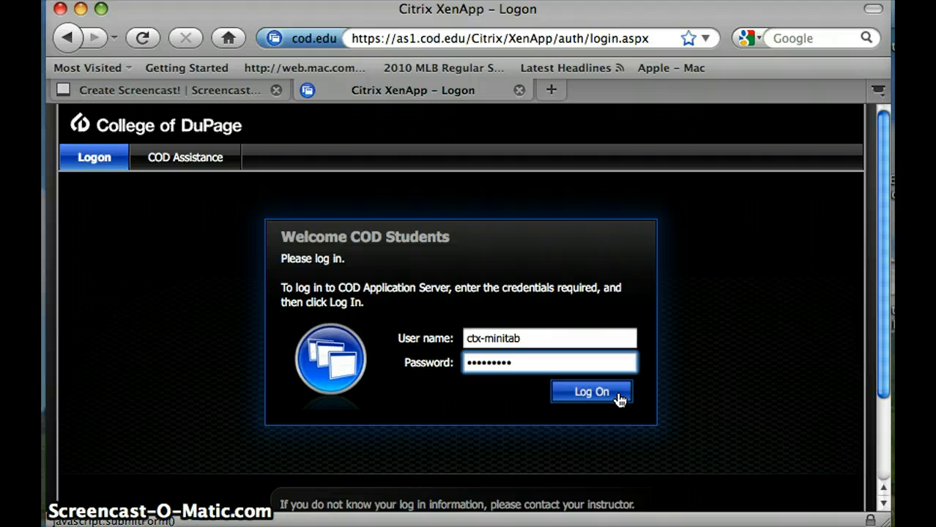
Step: Log on, confirm the client is already installed, and reach the Applications page with MiniTab icons
left_click(592, 392)
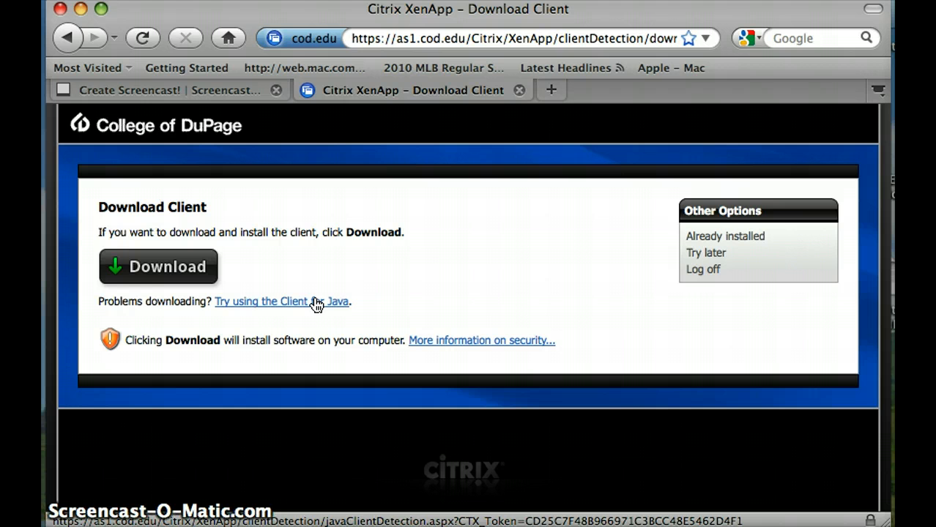
left_click(724, 236)
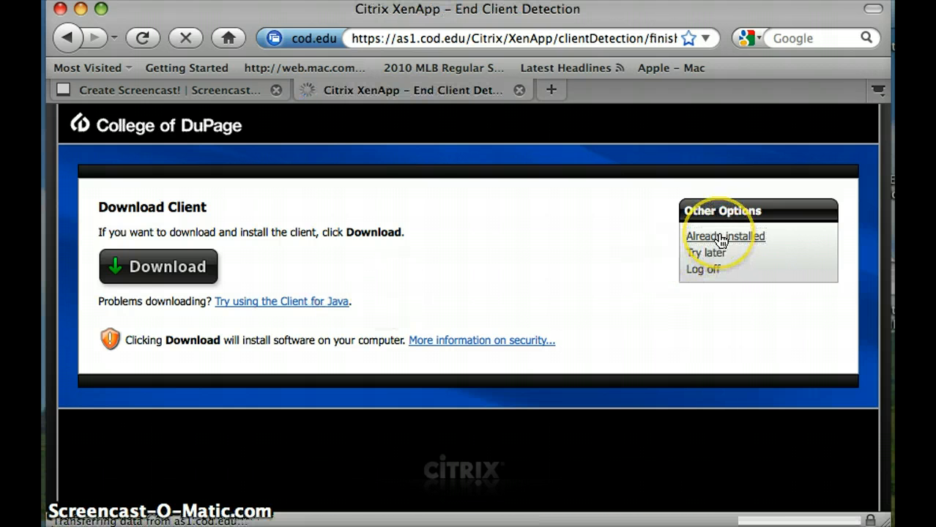
left_click(723, 235)
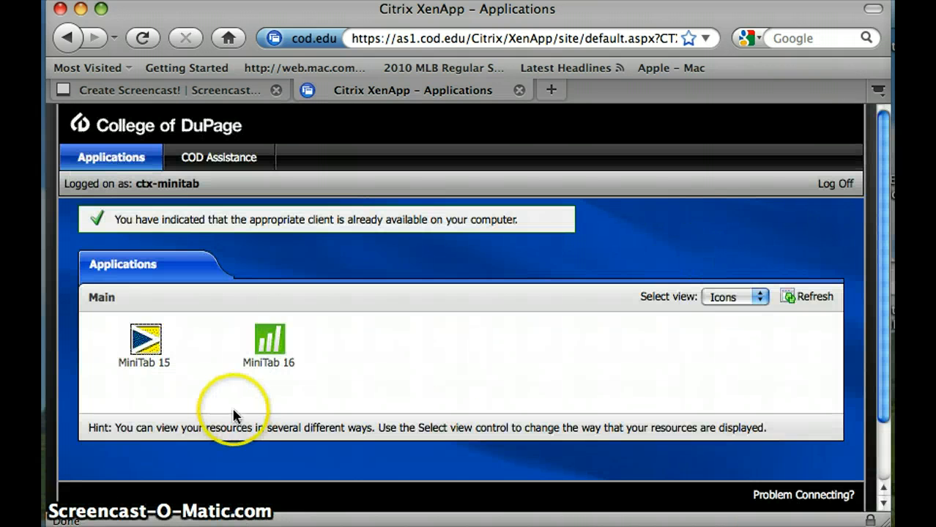
left_click(143, 345)
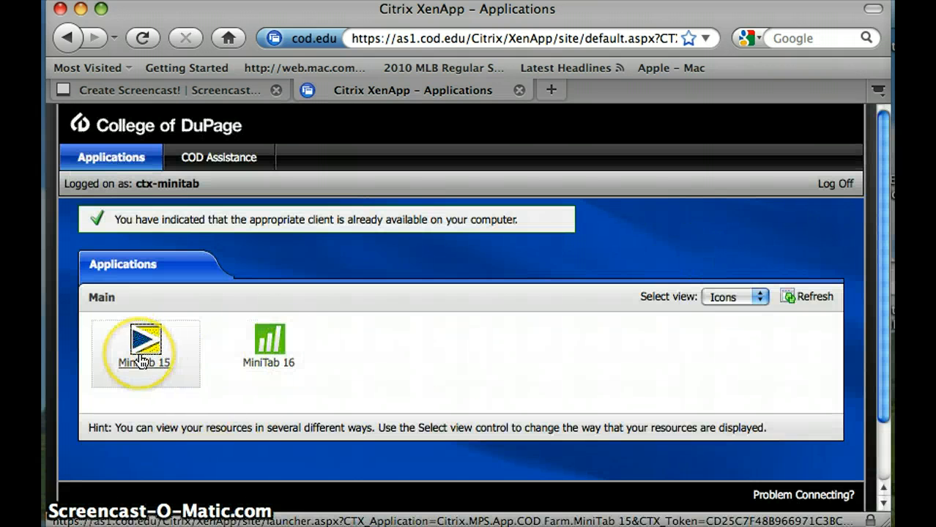
mouse_move(268, 349)
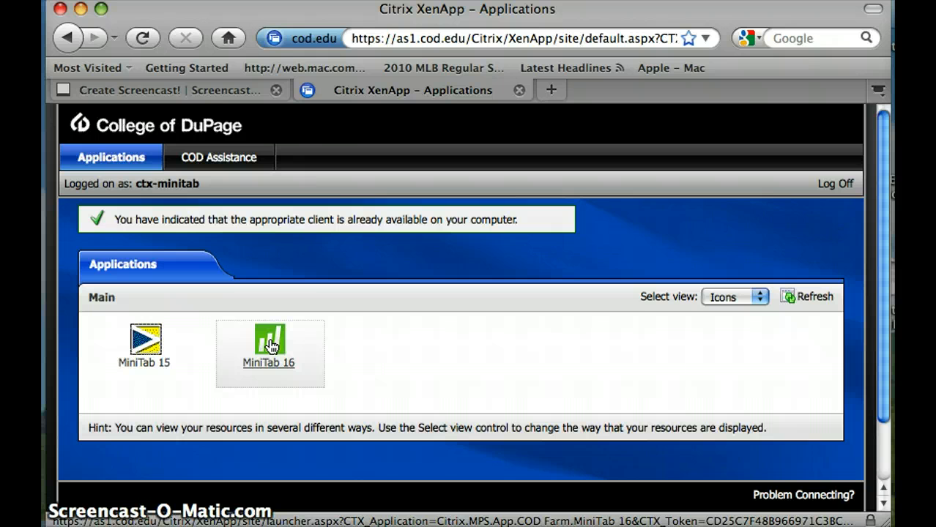
Step: Launch MiniTab 16 via launch.ica, dismissing the download error, until a fresh Minitab session appears
left_click(270, 344)
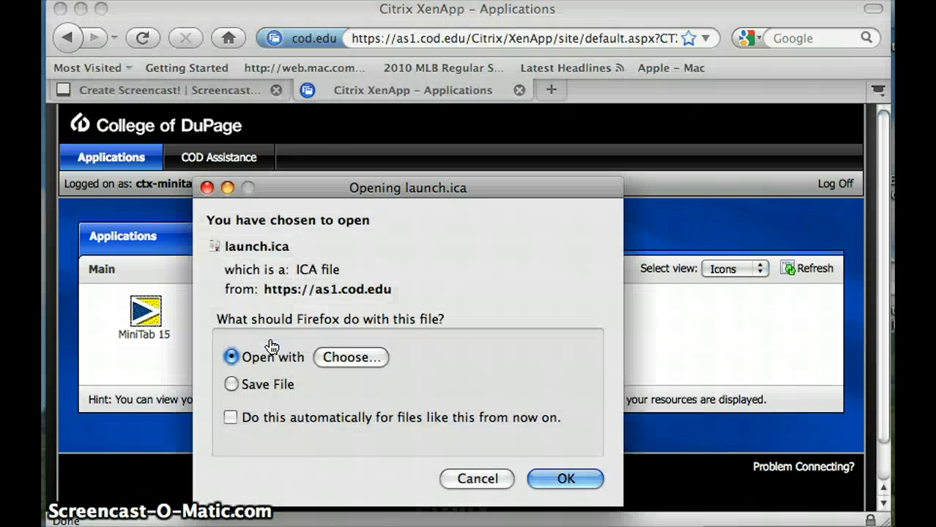
left_click(566, 479)
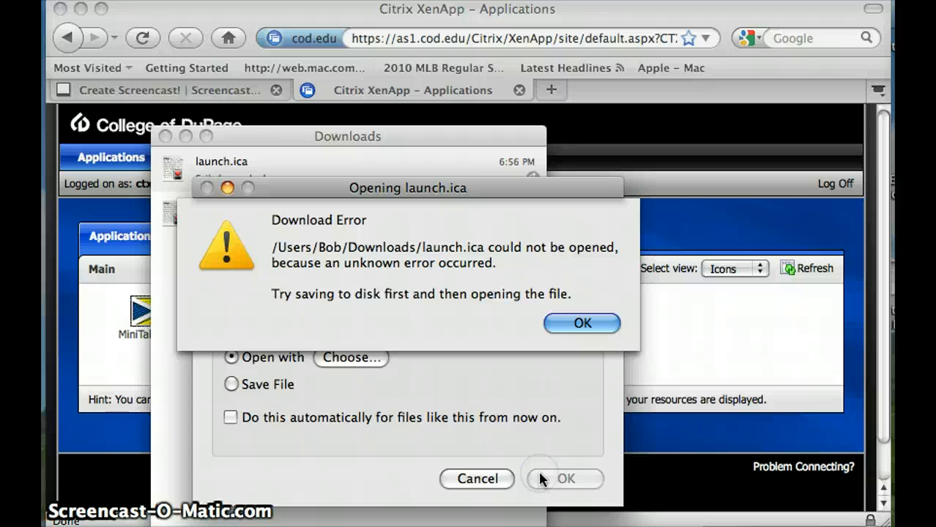
left_click(582, 324)
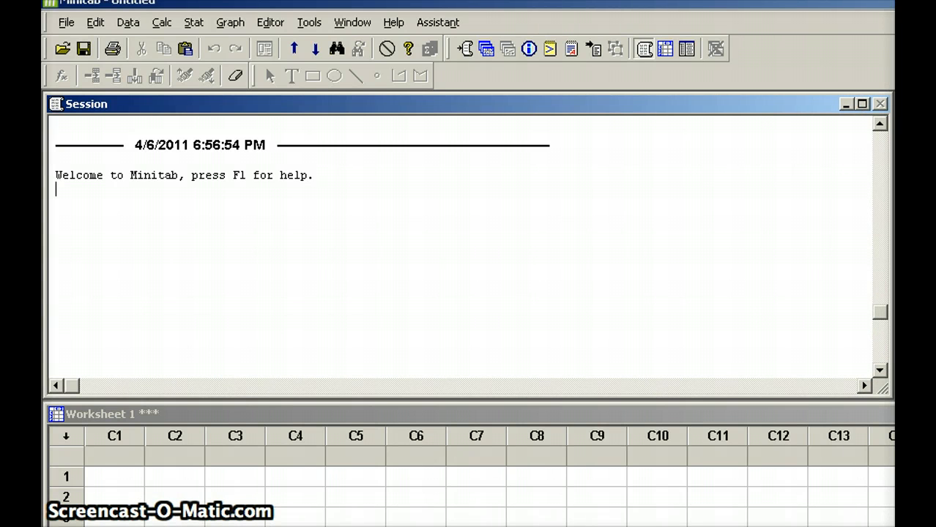
Step: Enlarge the Worksheet 1 window upward so more empty rows show beneath the Session window
left_click(114, 456)
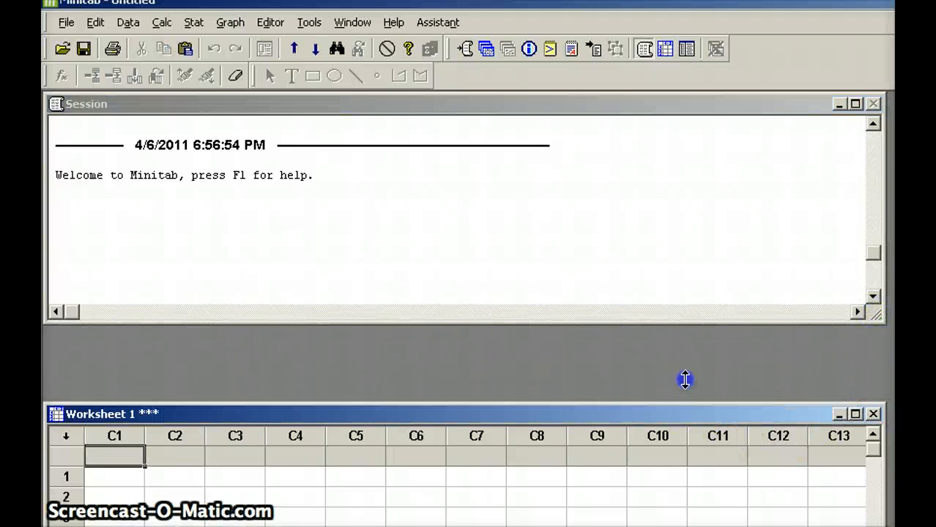
left_click_drag(685, 380, 685, 334)
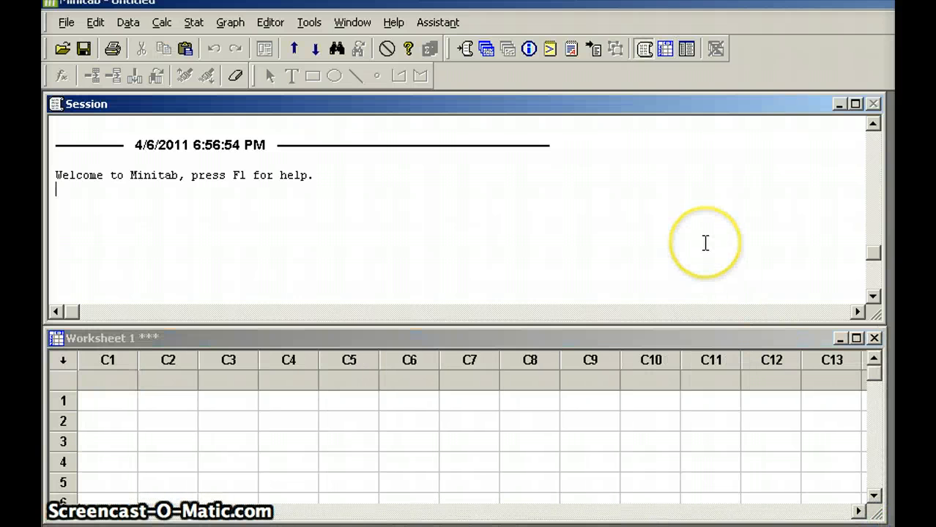
mouse_move(404, 114)
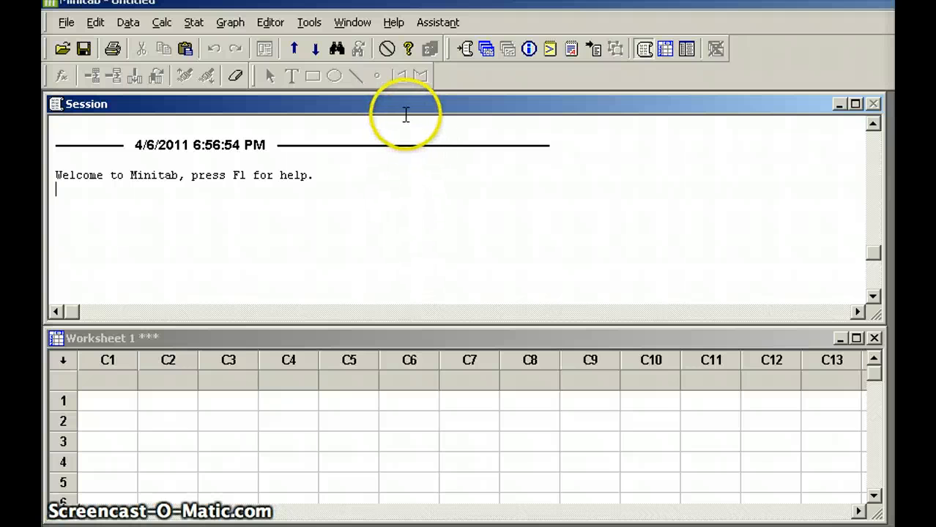
mouse_move(437, 344)
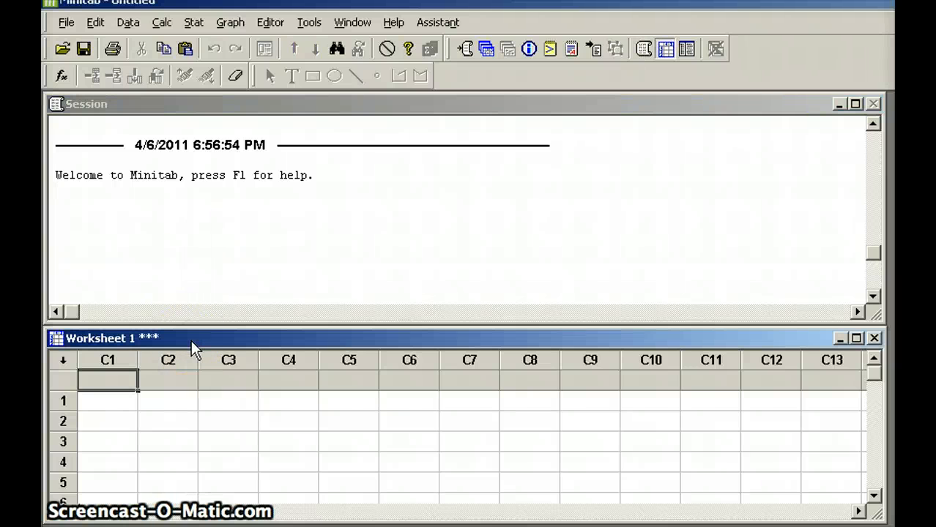
Step: Enable Commands from the Editor menu so the session shows the MTB > prompt
left_click(309, 198)
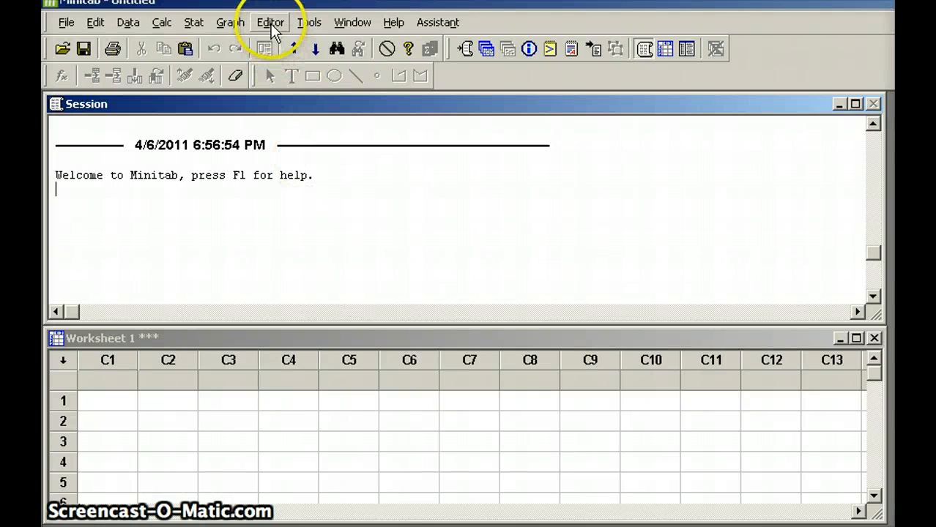
left_click(270, 22)
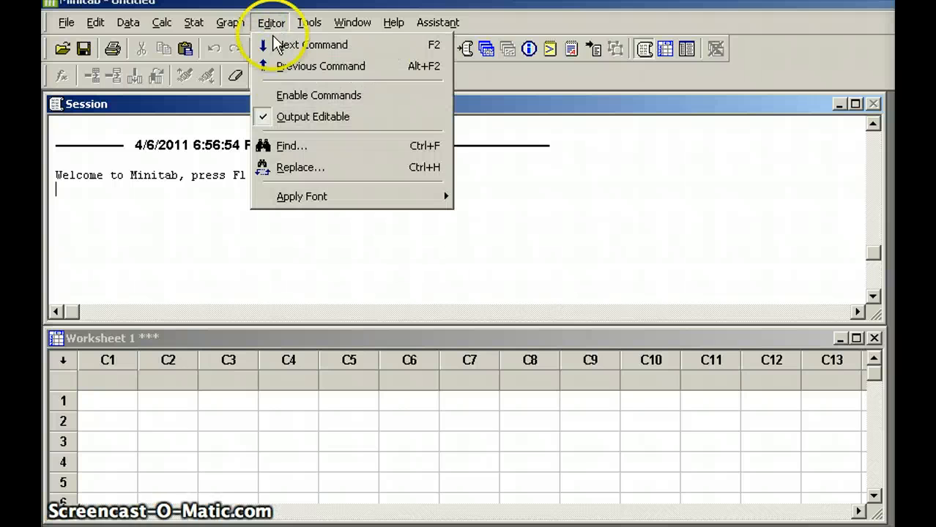
left_click(318, 95)
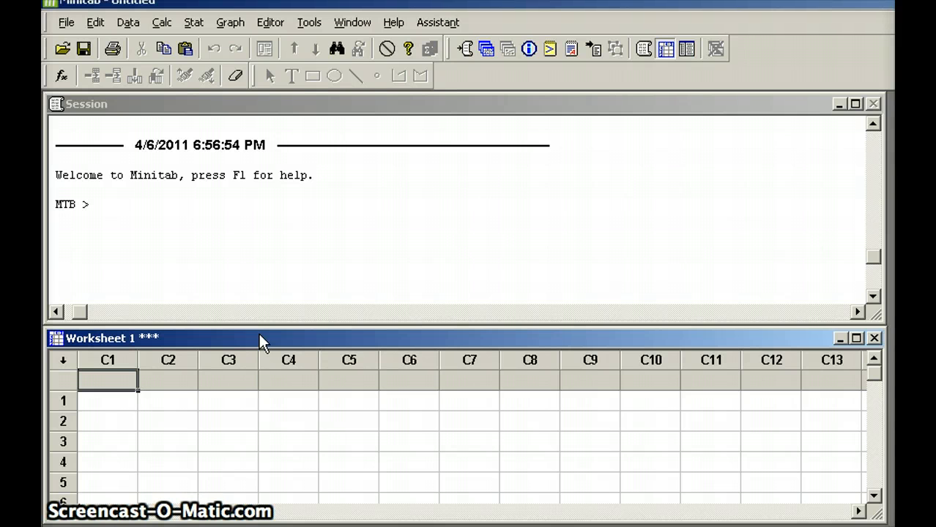
Step: Name C1 'data' and enter the twelve scores 76, 87, 89, 92, 95, 96, 67, 45, 97, 85, 67, 69
type("data")
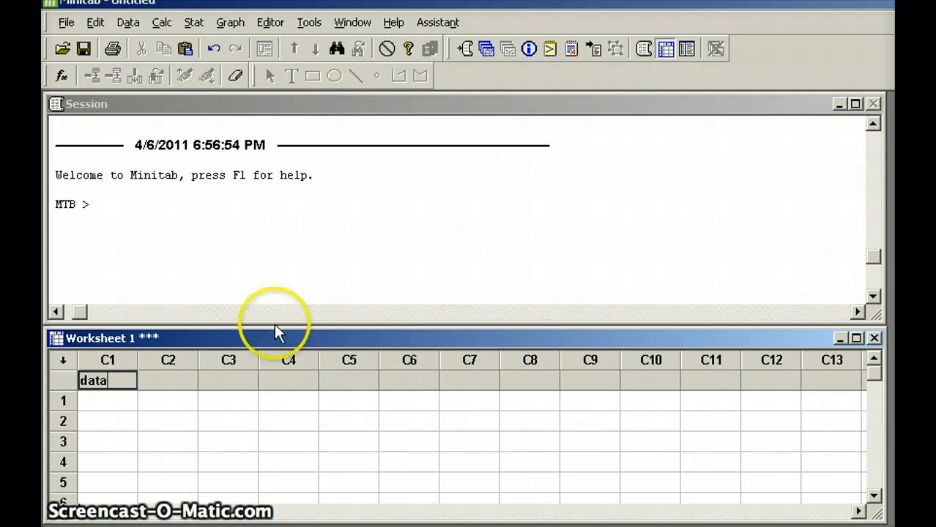
mouse_move(154, 325)
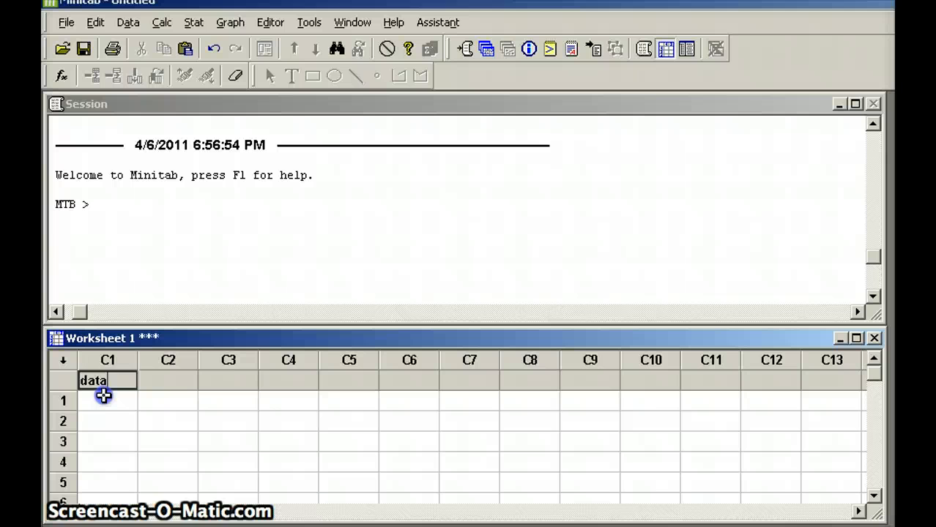
type("76")
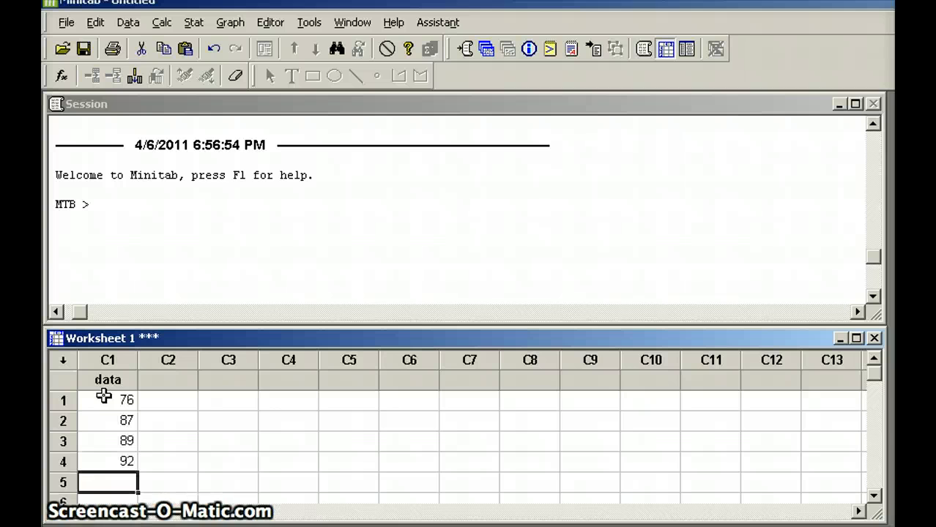
type("95")
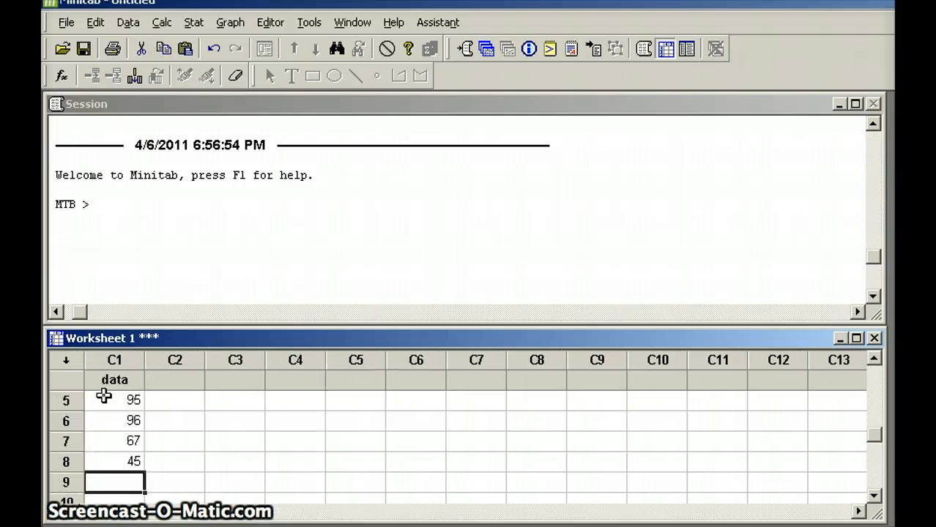
type("97")
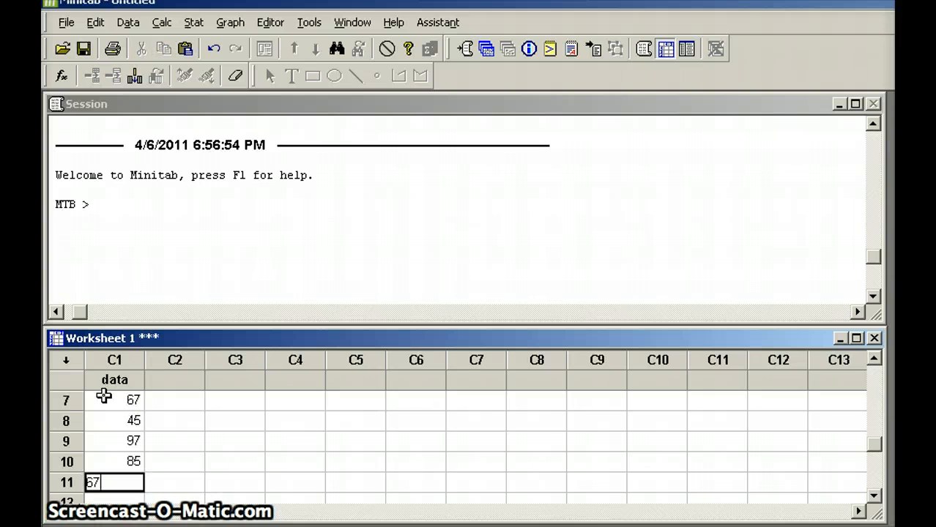
type("89")
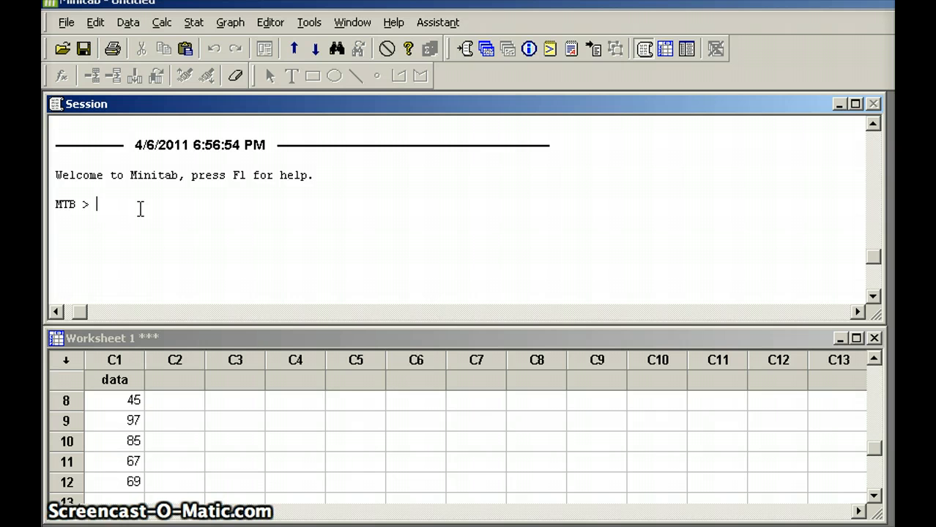
Step: Run 'describe c1' to get N 12, mean 80.42, StDev 15.86 for the data column
type("de")
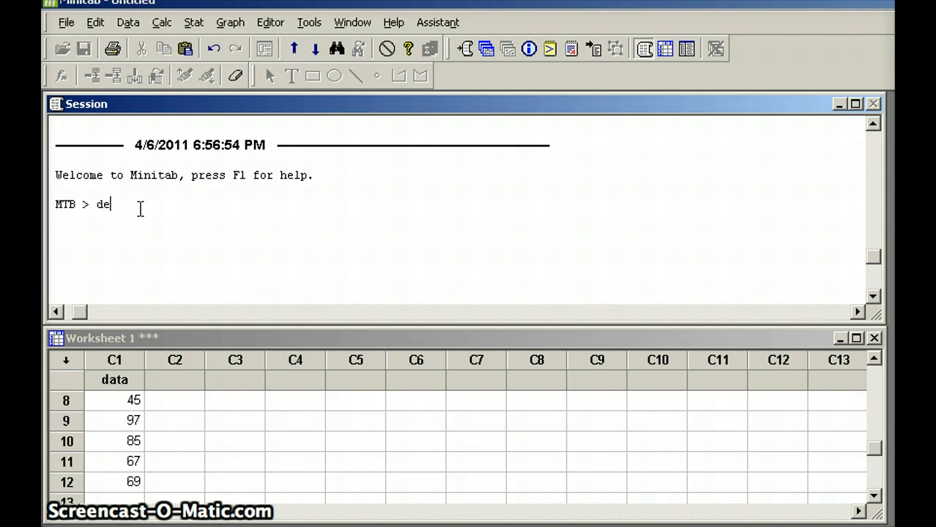
type("scribe")
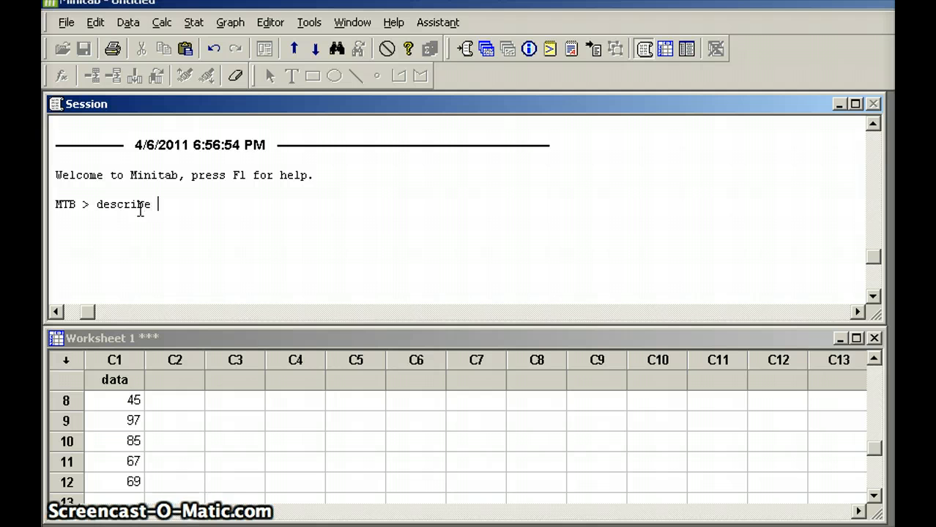
type("c")
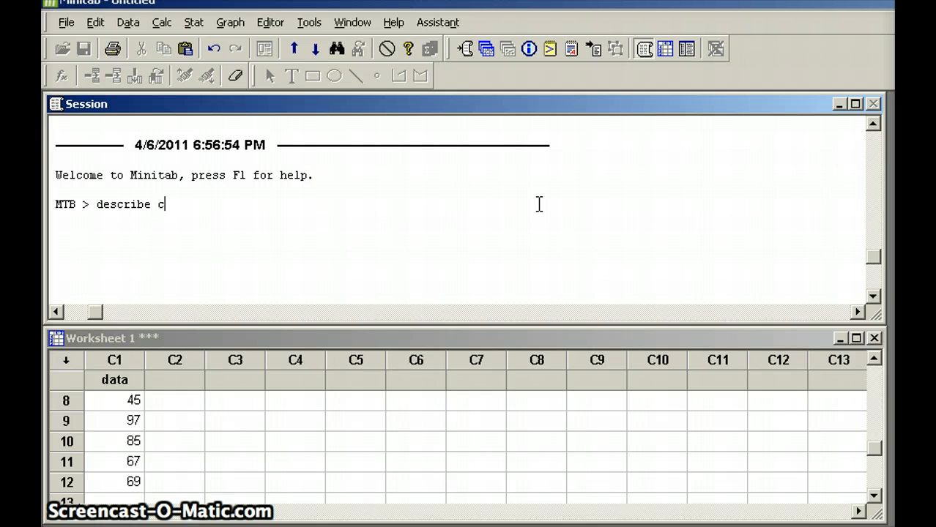
type("1")
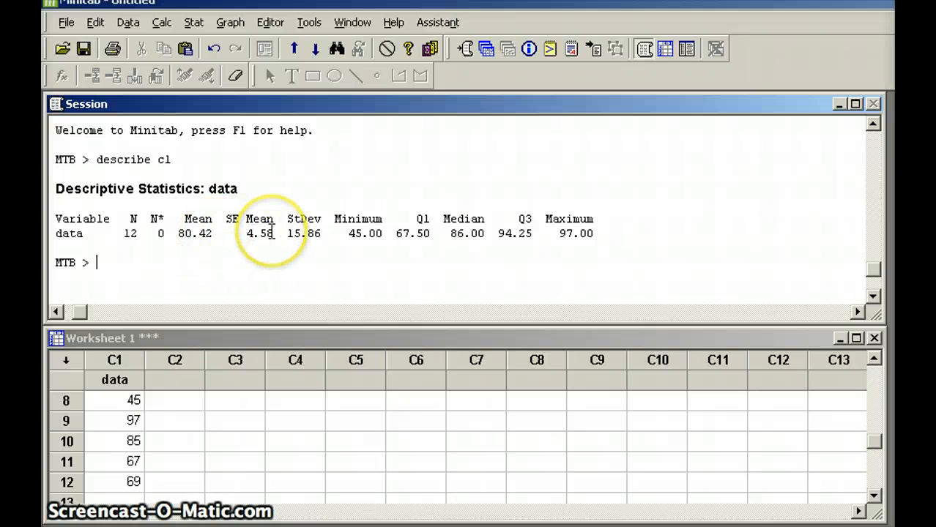
mouse_move(381, 223)
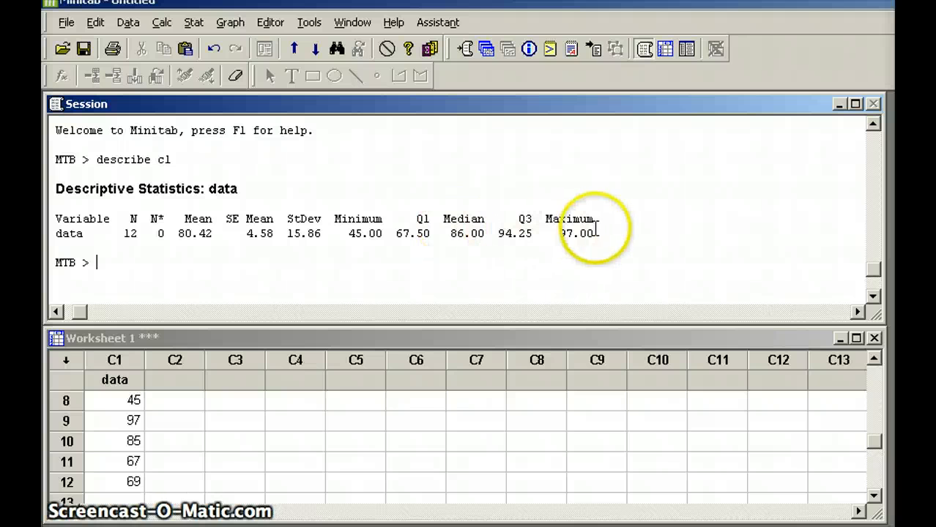
mouse_move(146, 229)
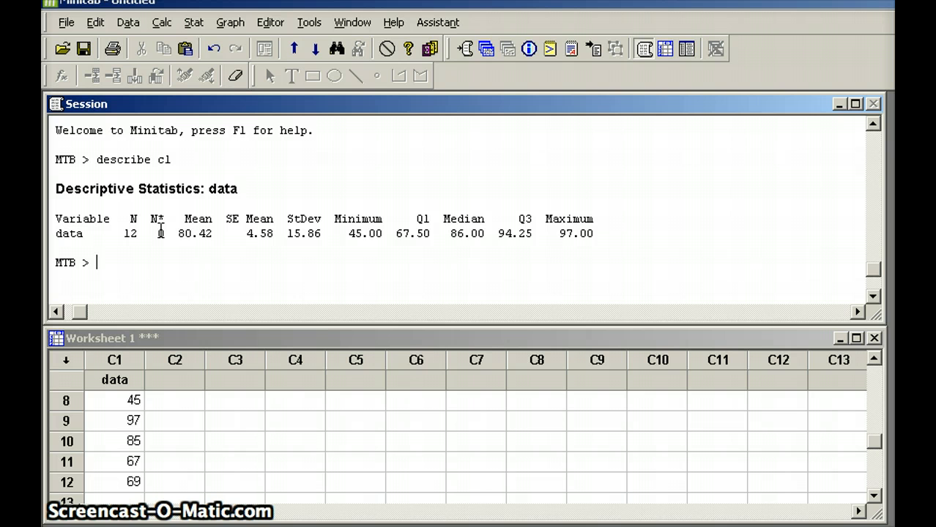
type("i")
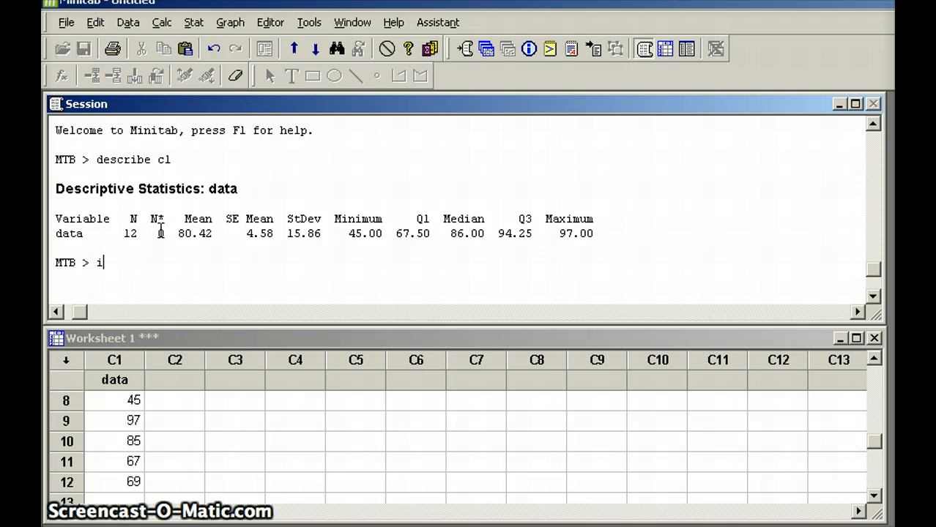
Step: Run 'histogram c1', then close the histogram graph without saving it
type("stogram")
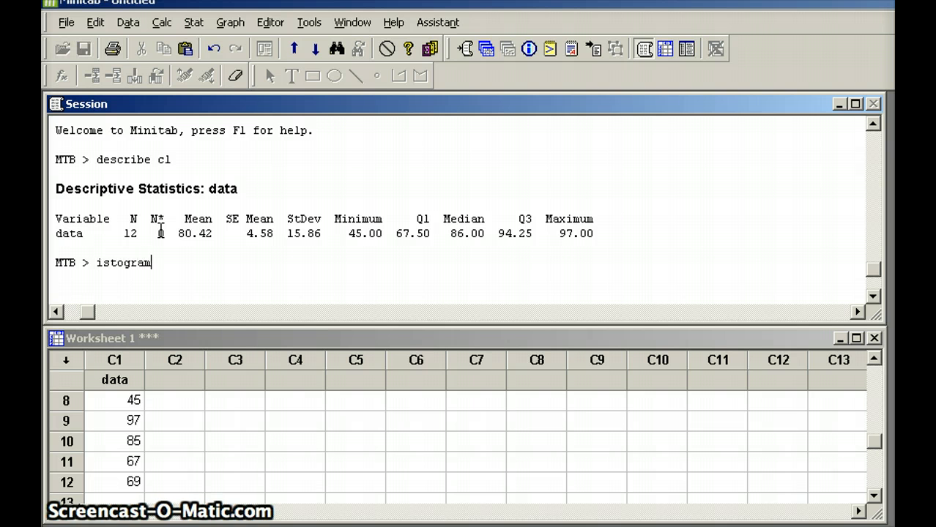
type("c1")
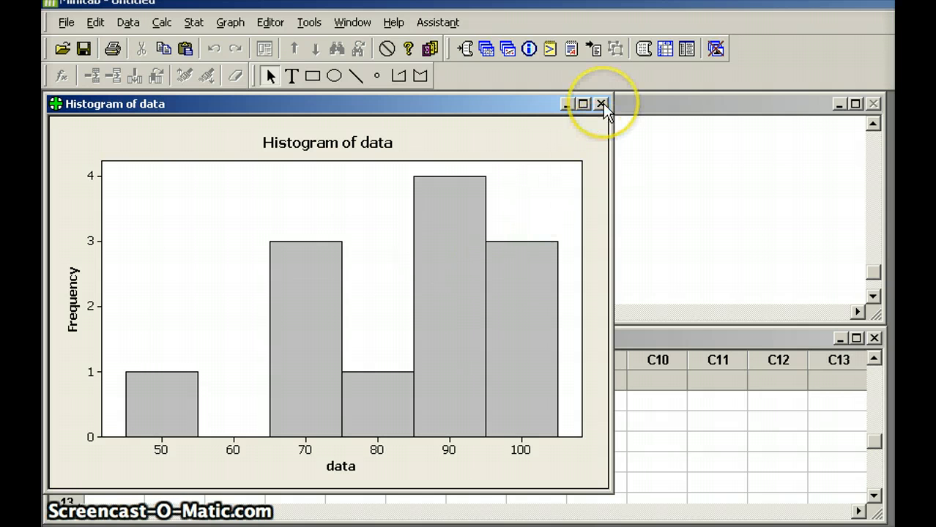
mouse_move(602, 104)
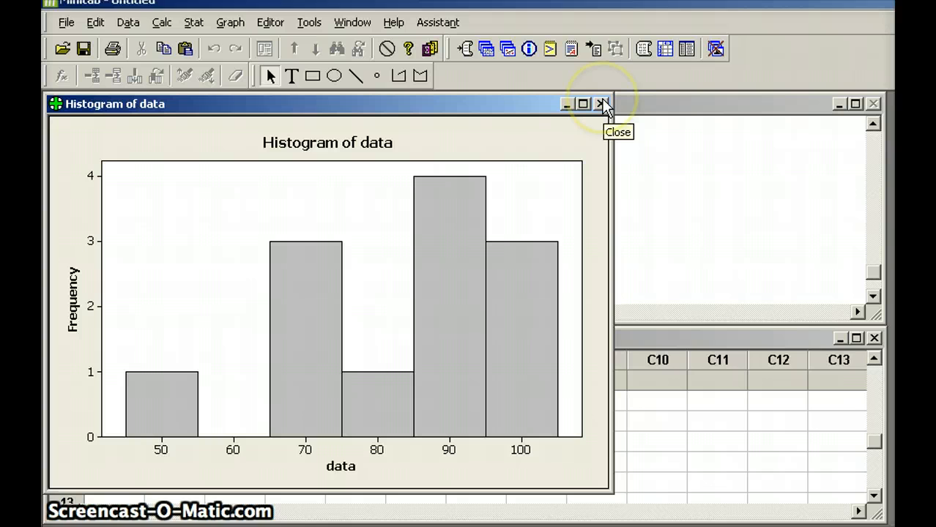
left_click(602, 103)
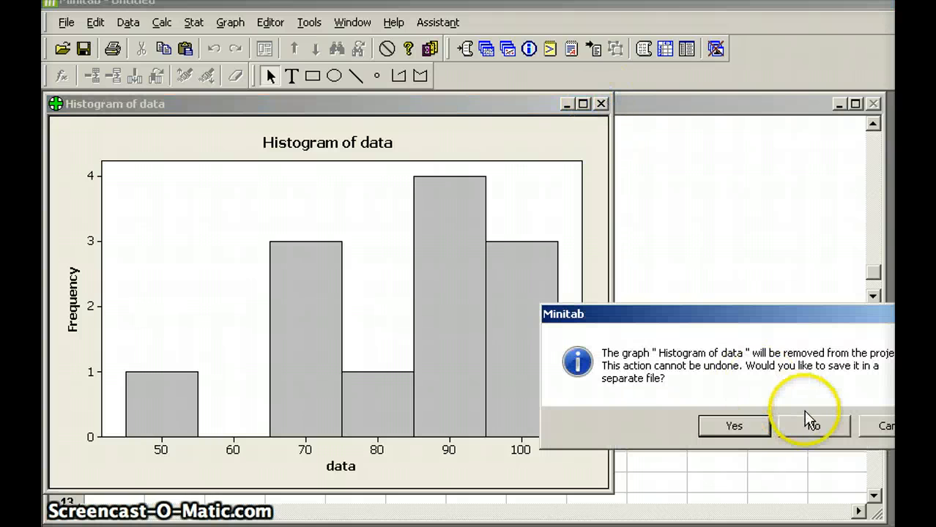
mouse_move(665, 299)
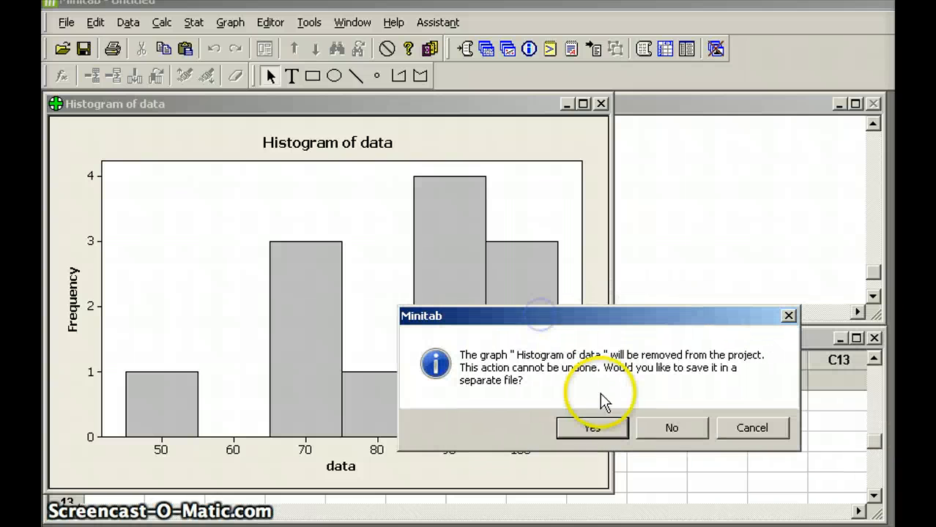
left_click(670, 428)
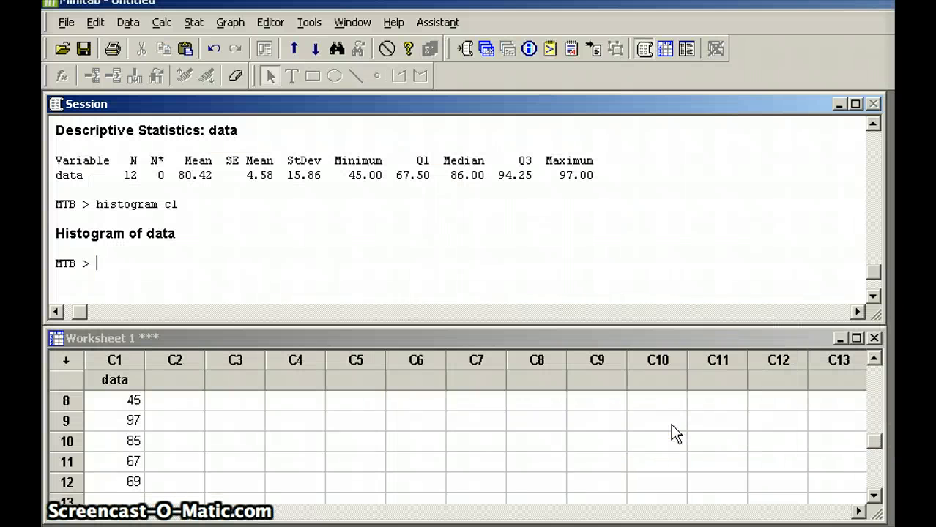
Step: Run 'boxplot c1', then close the boxplot graph without saving it
type("bo")
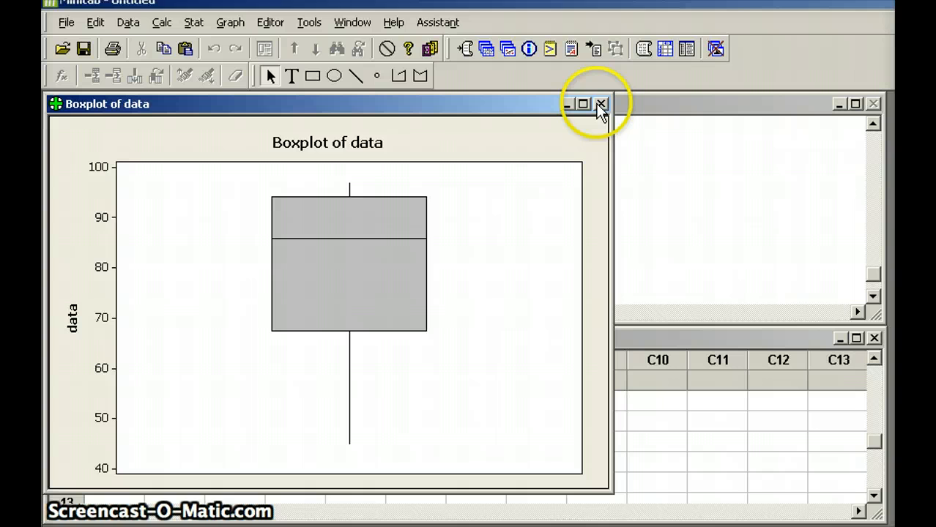
left_click(601, 102)
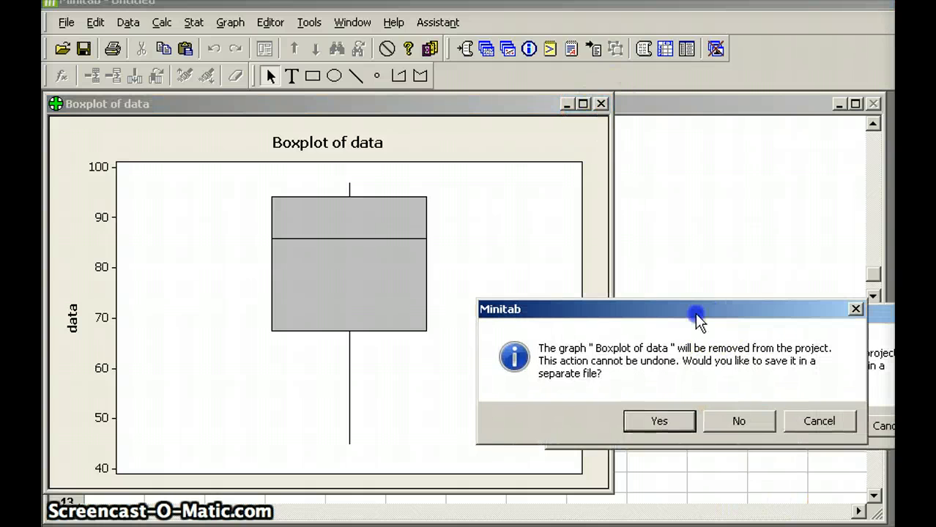
left_click(738, 422)
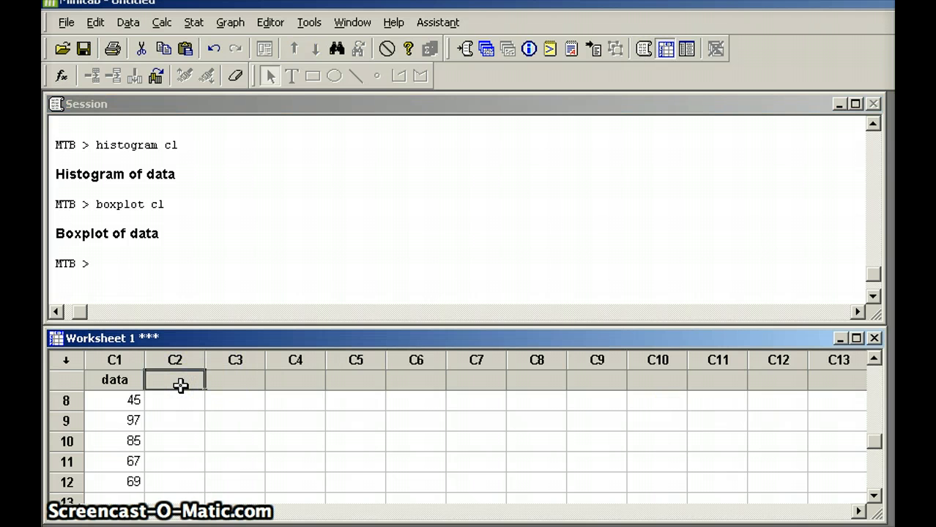
Step: Name C2 'speeds' and fill it with fifteen speed values starting 57 and ending 45, 77, 80
type("speeds")
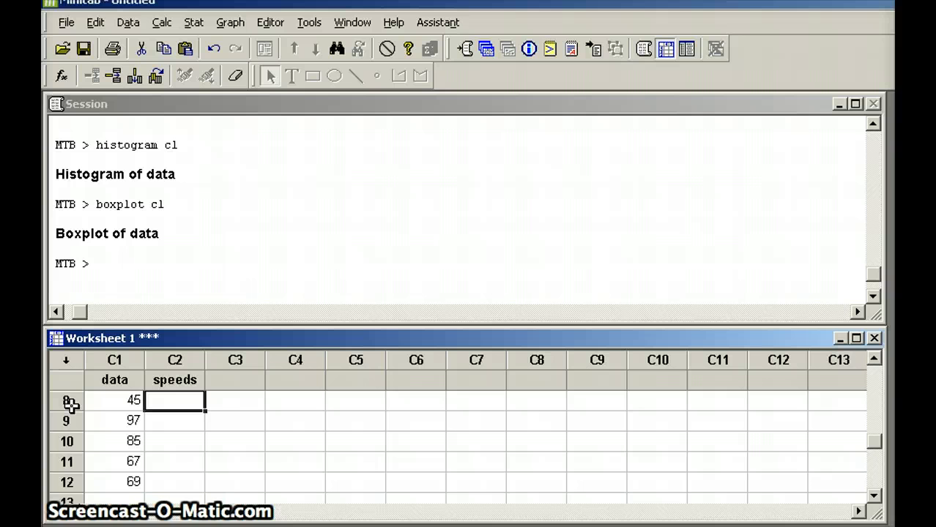
mouse_move(813, 441)
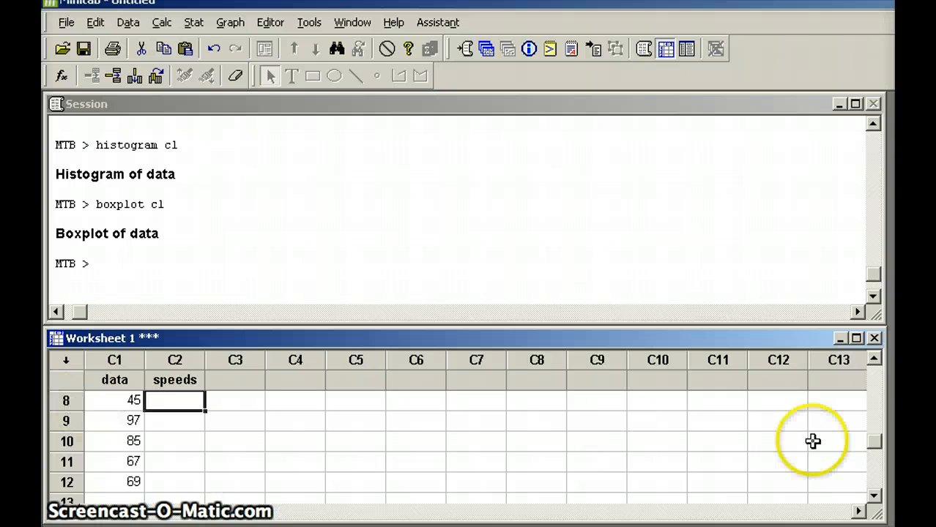
mouse_move(879, 449)
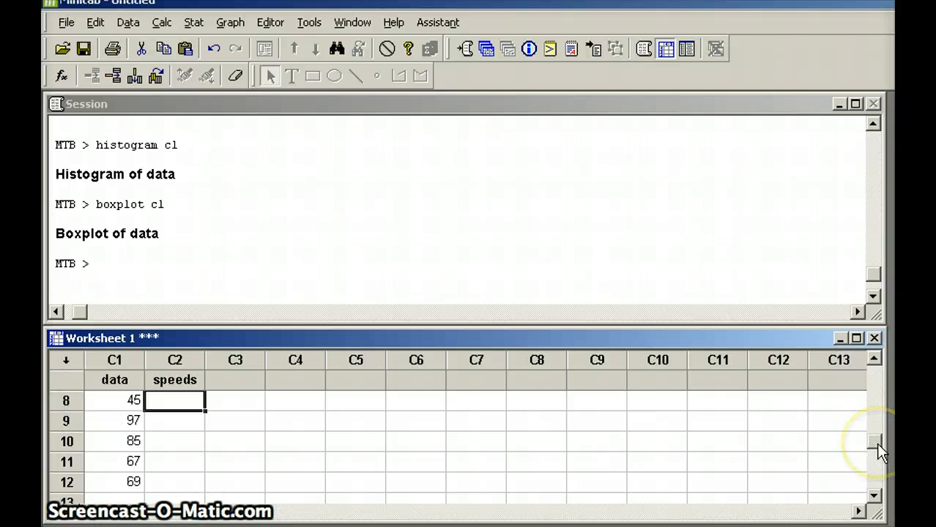
left_click_drag(877, 452, 882, 393)
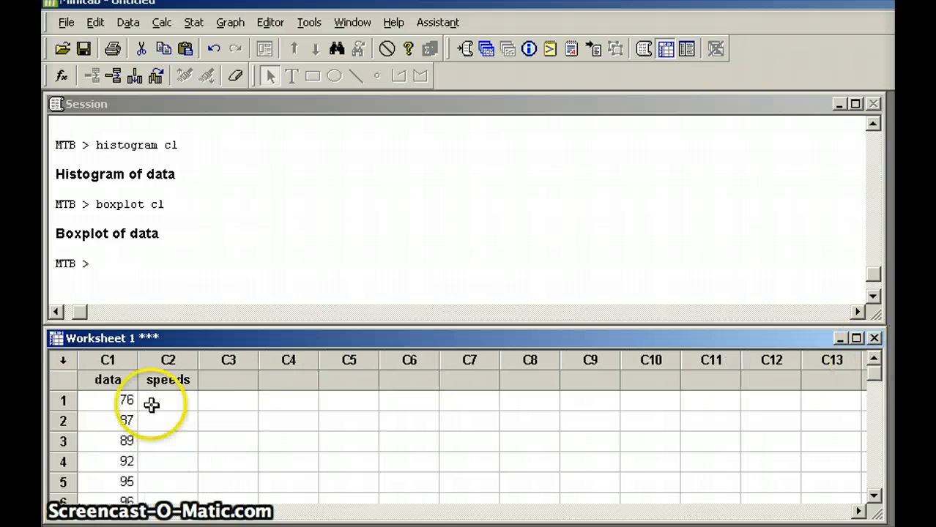
left_click(167, 400)
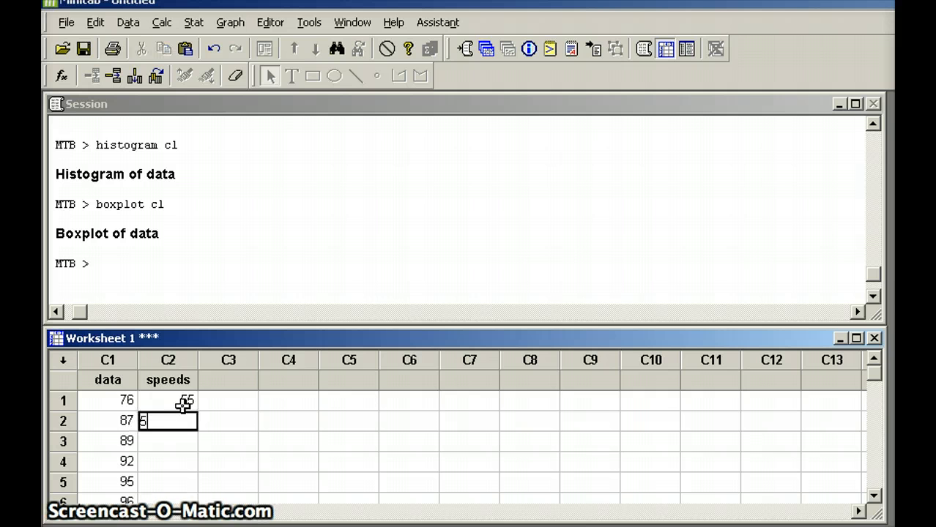
type("57")
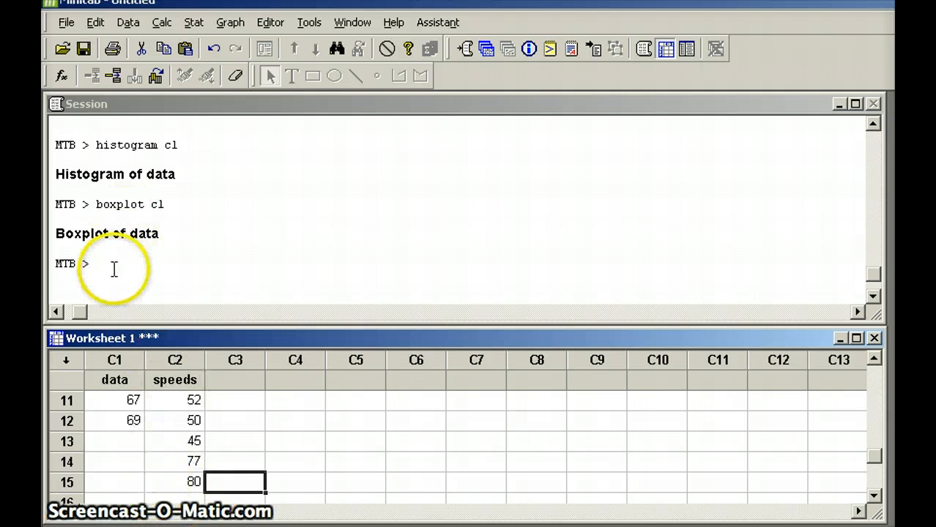
left_click(95, 264)
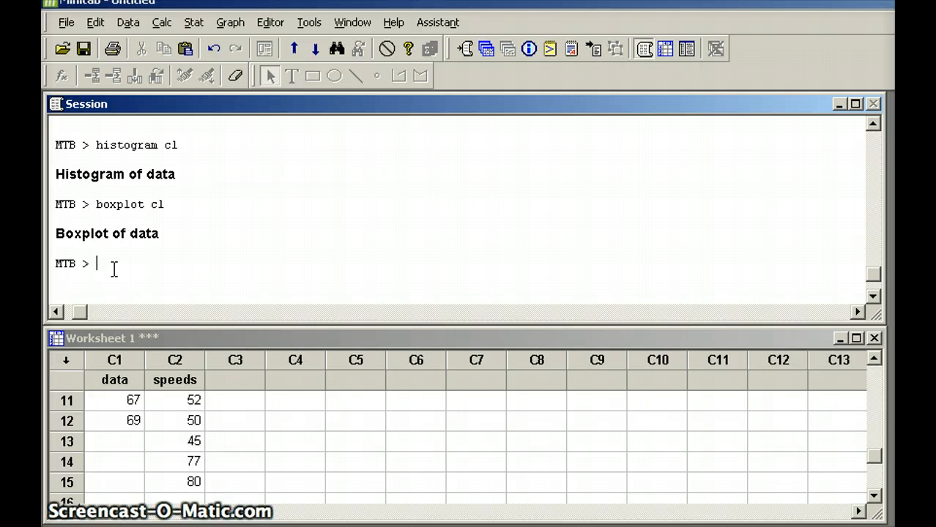
Step: Run 'describe c2' for speeds, then 'describe c1 c2' for data and speeds together
type("descr")
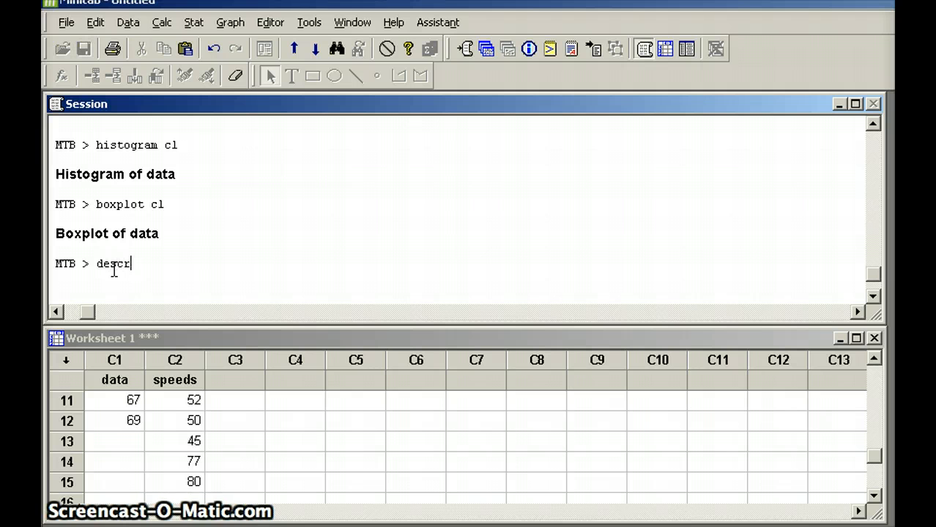
type("ibe")
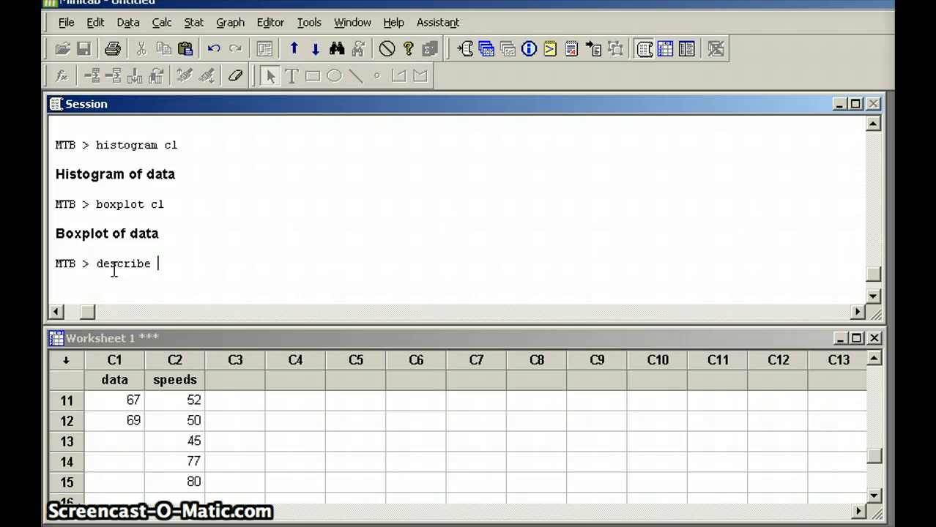
type("c2")
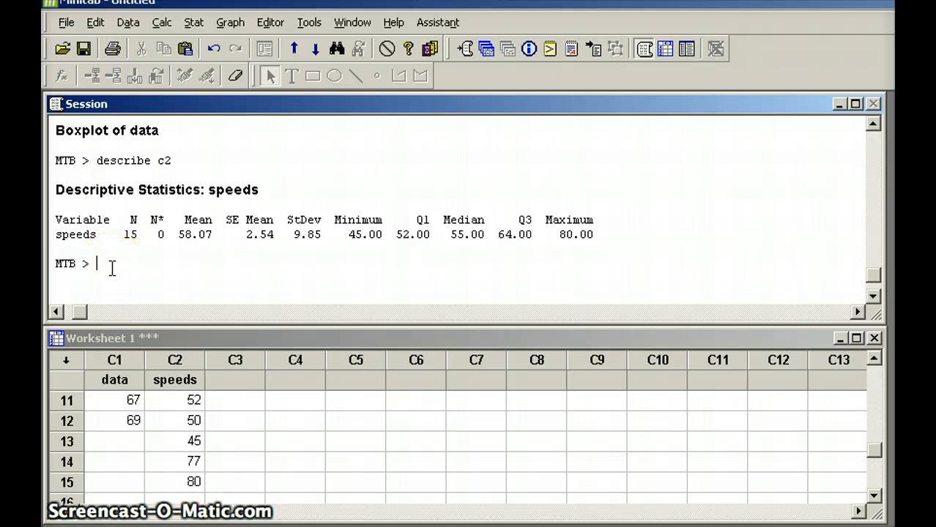
type("describe c1 c2")
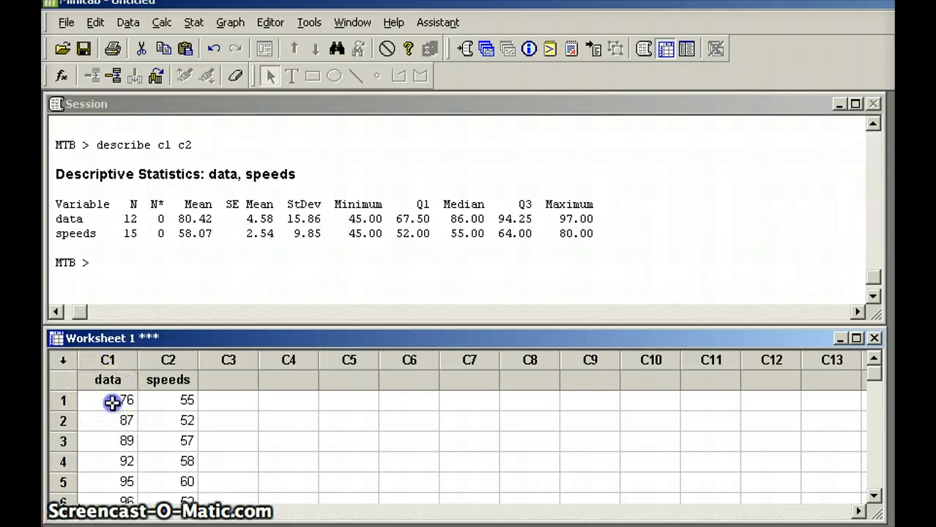
Step: Name the third worksheet column 'curved'
left_click(229, 400)
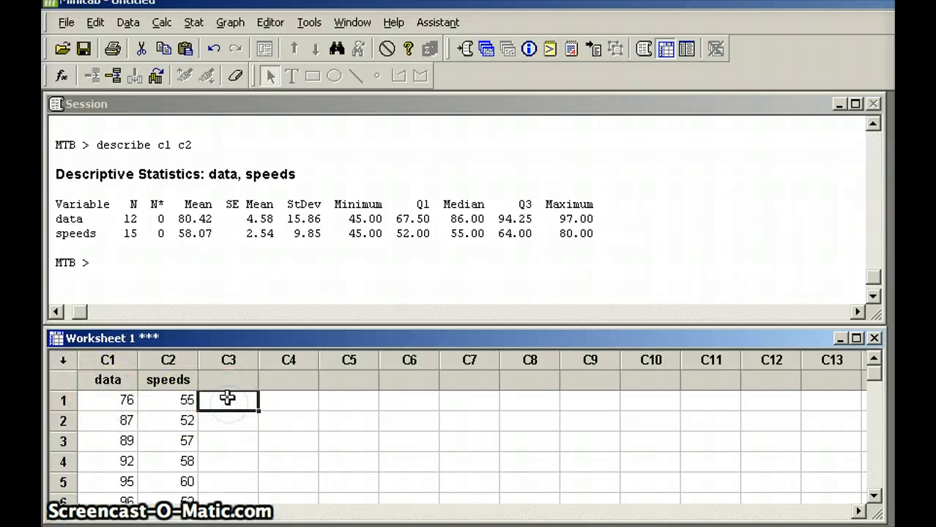
type("curved")
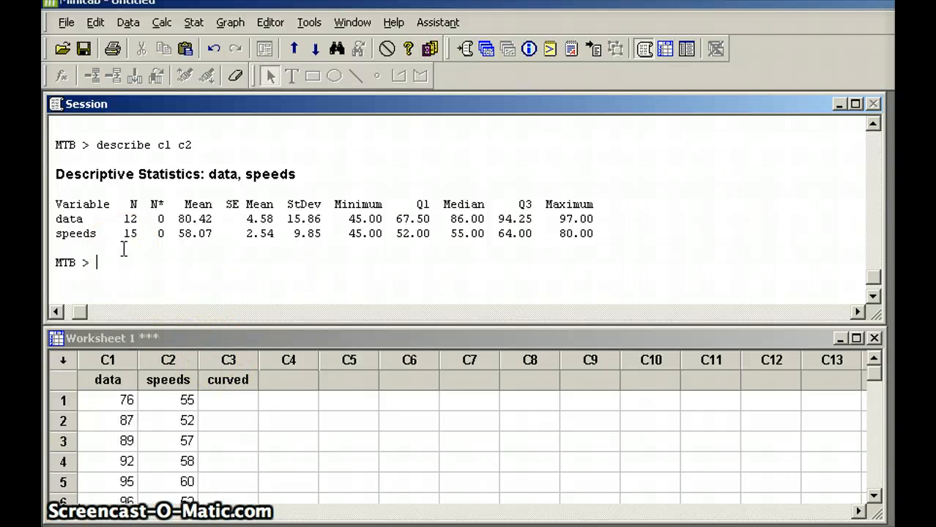
Step: Fill curved with data plus 10 via 'let c3 = 10+c1'
type("let c3")
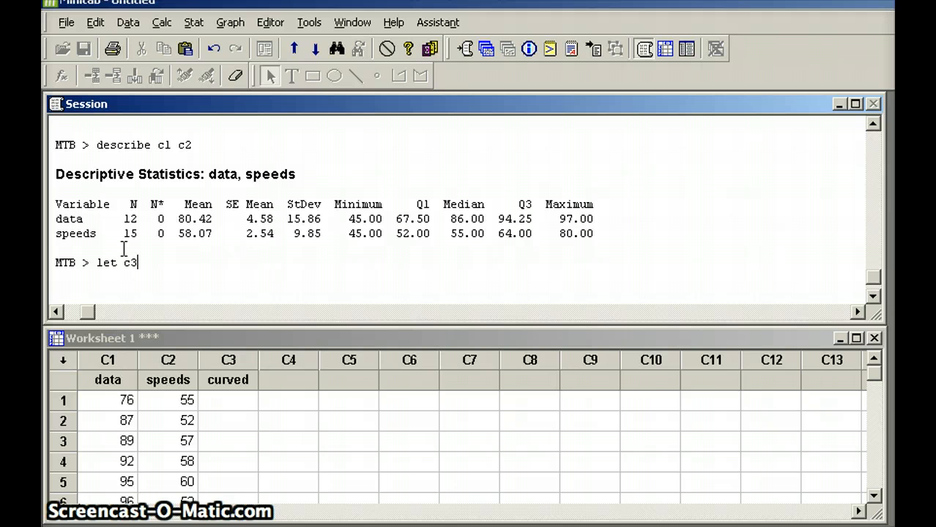
type("=")
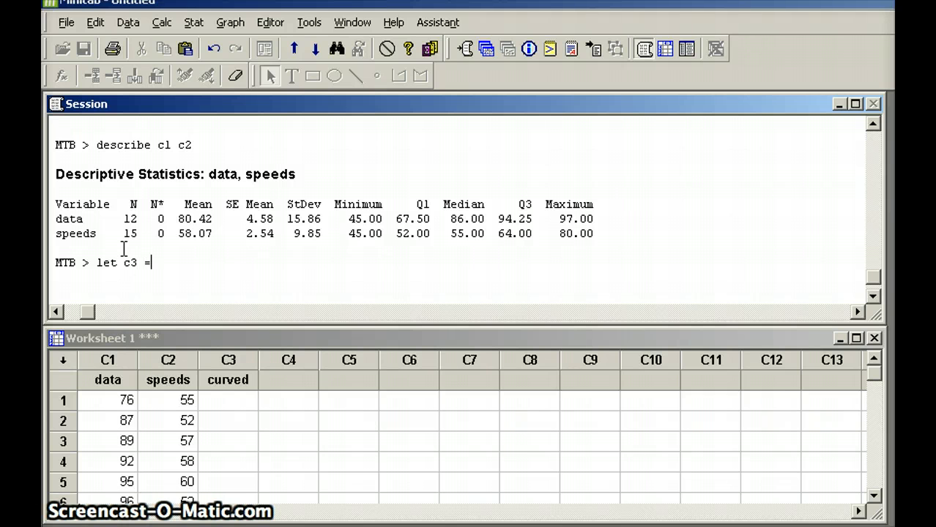
mouse_move(155, 445)
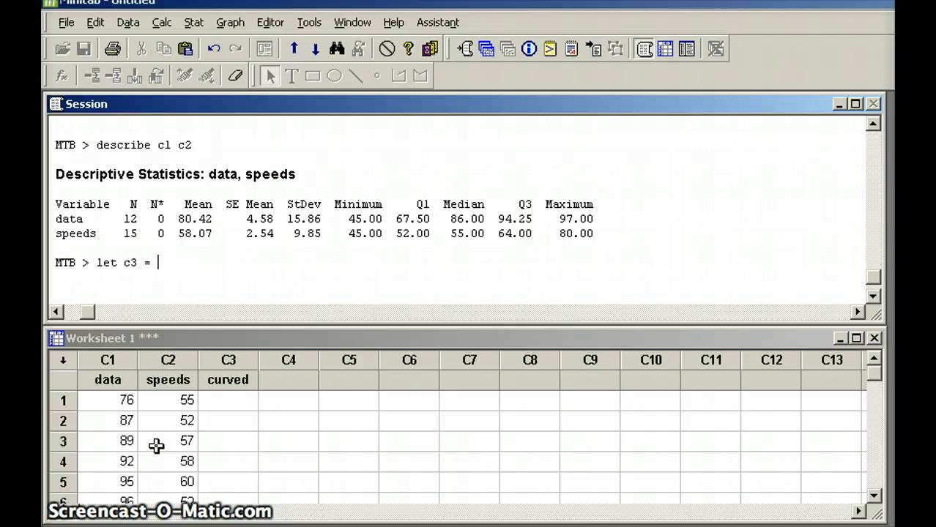
type("10+")
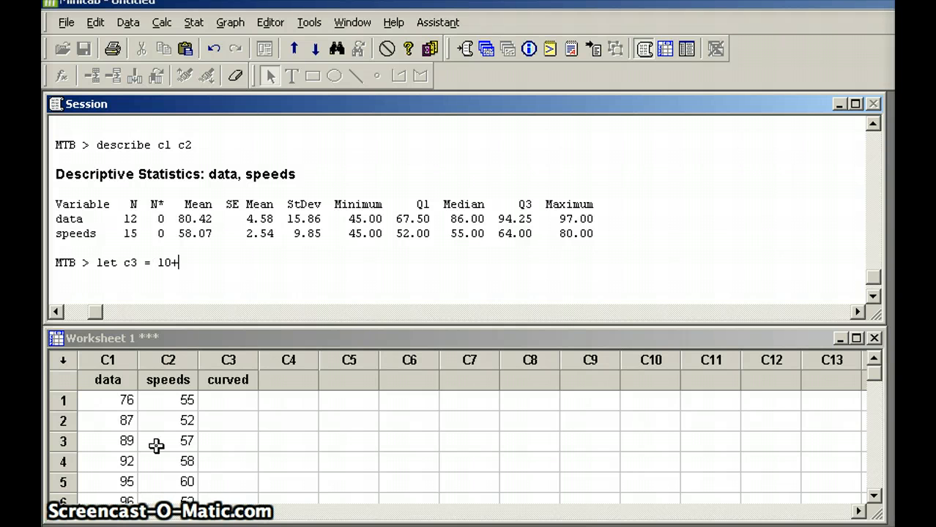
type("c1")
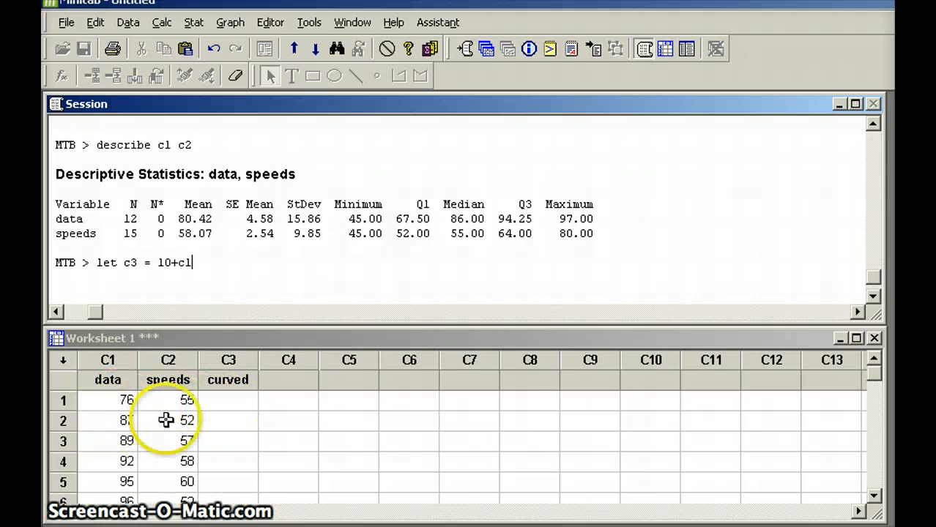
mouse_move(233, 420)
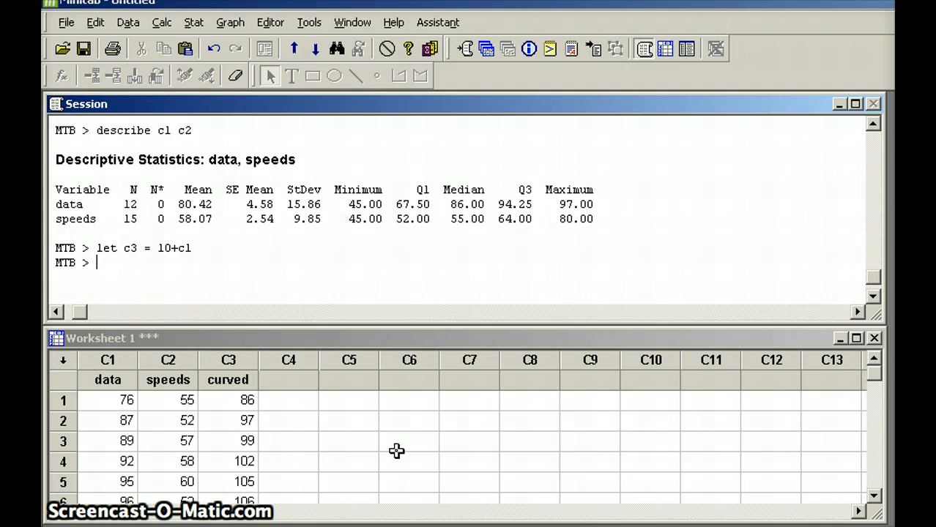
Step: Begin entering 'describe c1 c3' to summarise data and curved
type("describe c1 c")
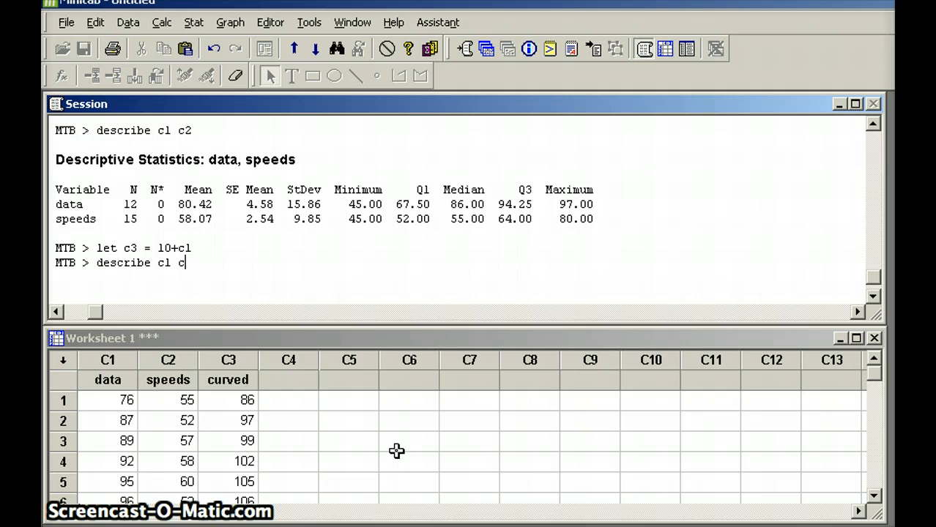
type("3")
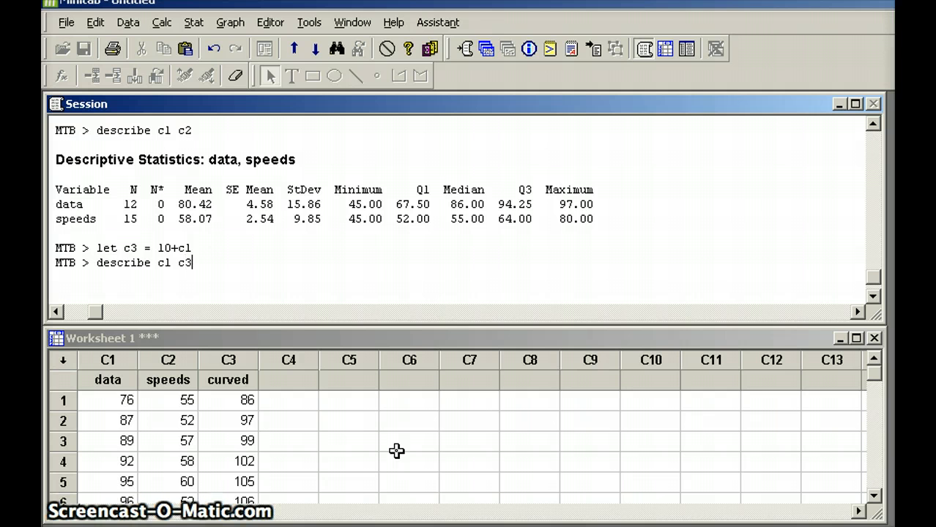